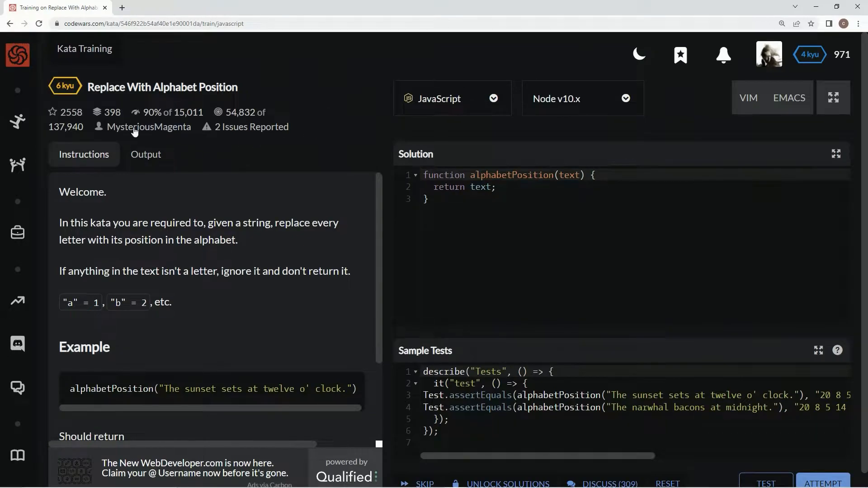
mouse_move(180, 125)
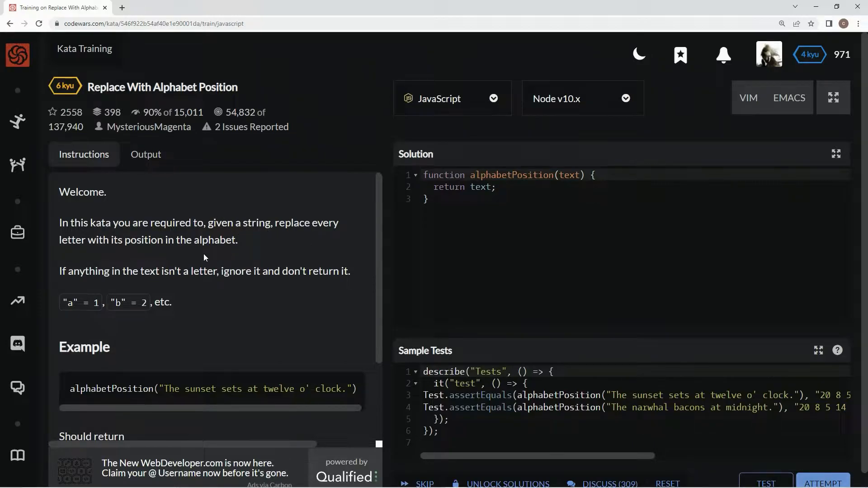
mouse_move(209, 255)
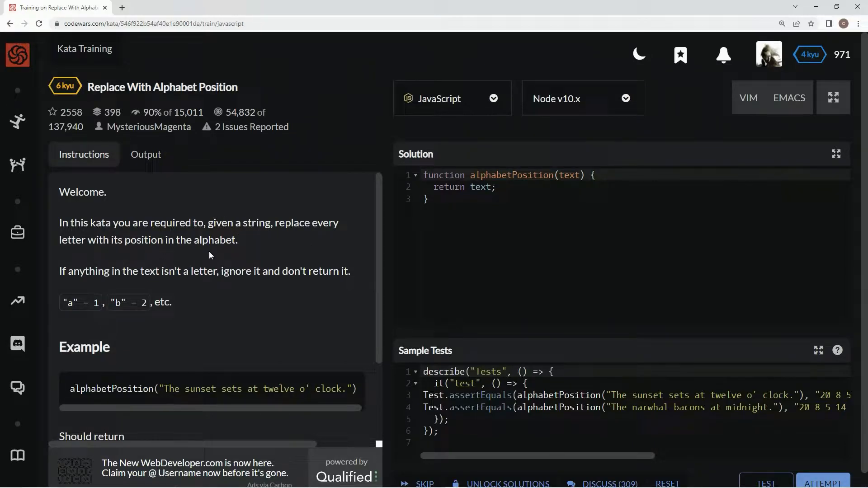
mouse_move(172, 286)
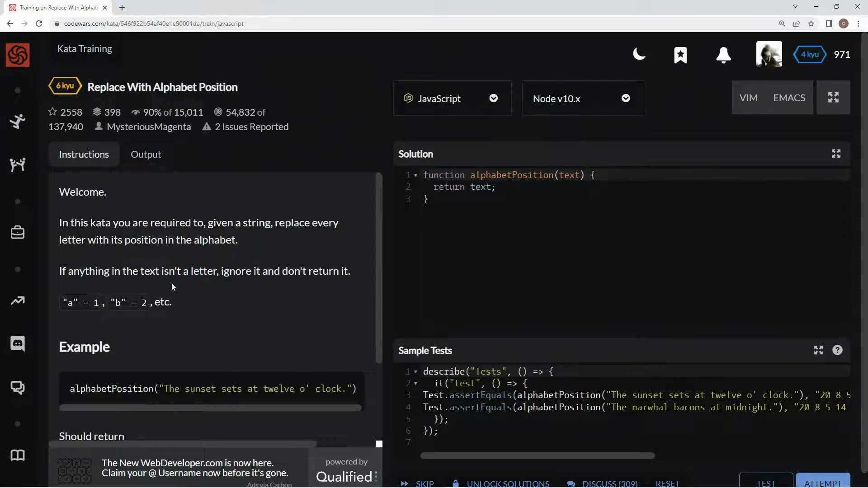
mouse_move(275, 289)
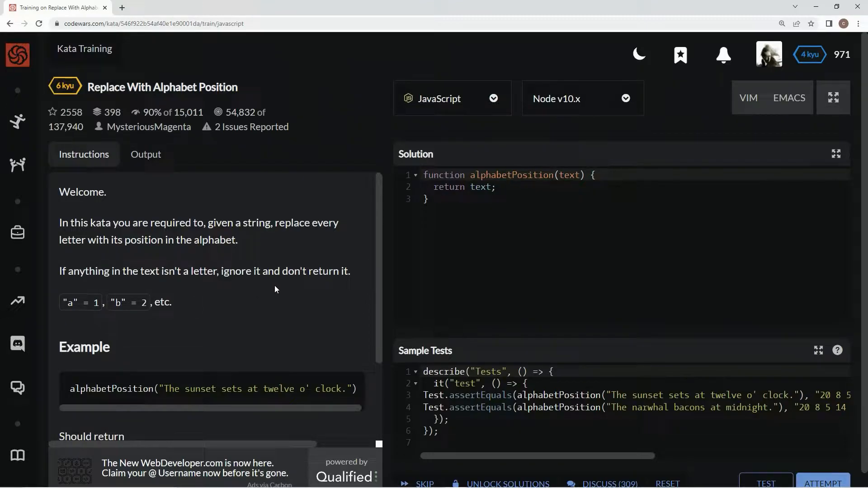
mouse_move(74, 314)
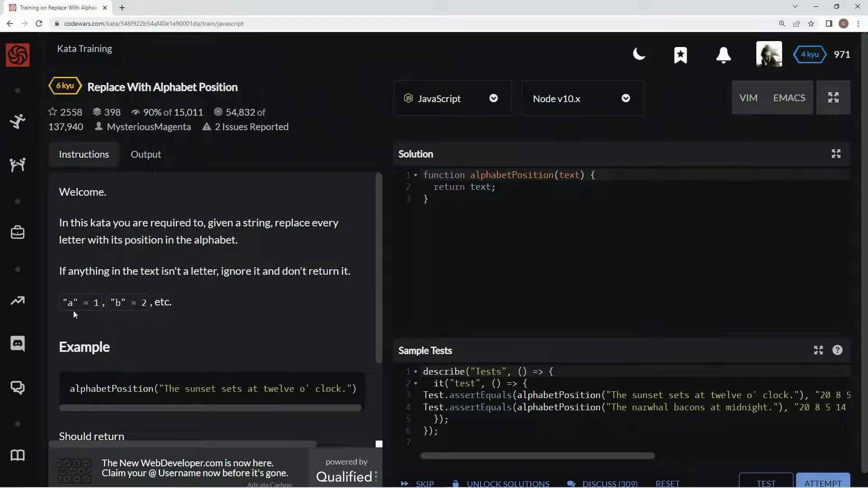
mouse_move(234, 323)
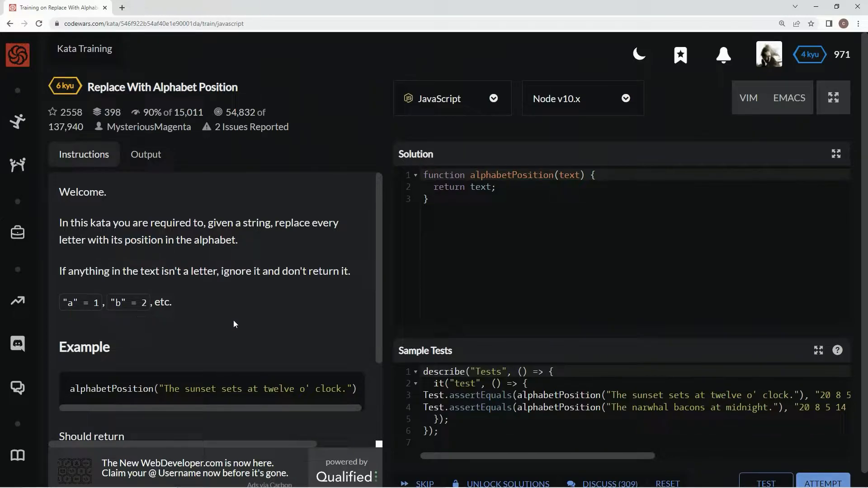
Step: Replace the starter stub with const alphabetPosition = text => wrapping an empty console.log()
scroll(down, 3)
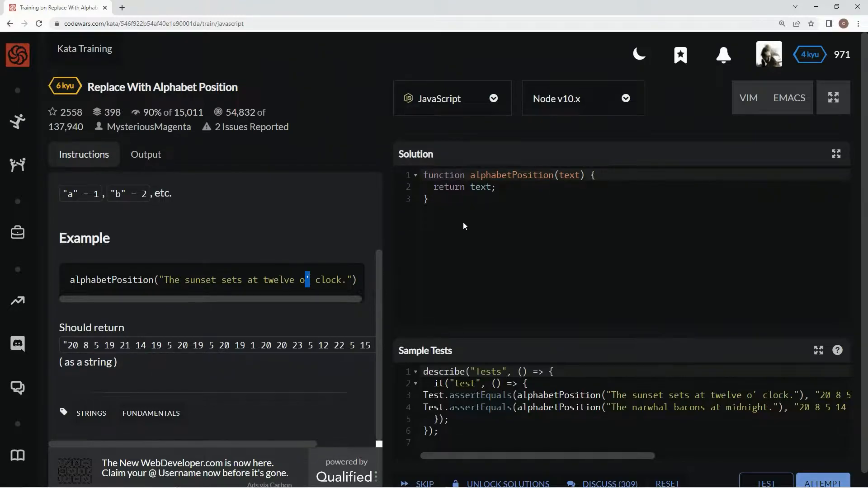
mouse_move(443, 179)
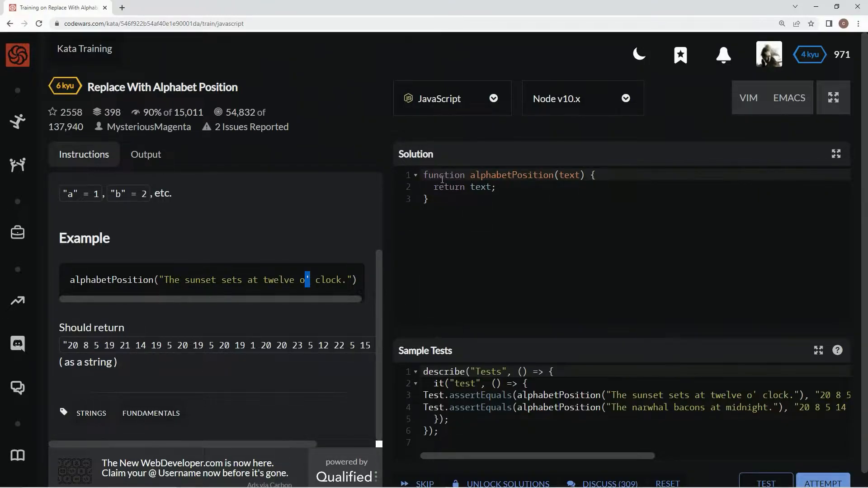
text(consol)
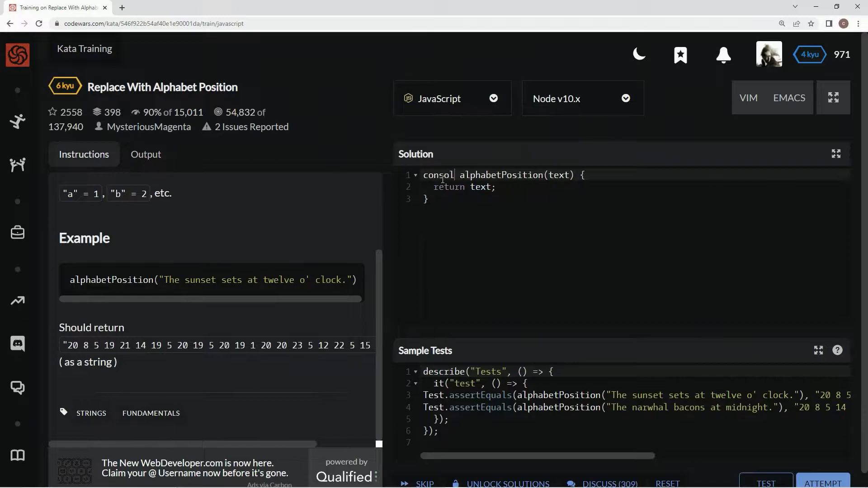
text(.)
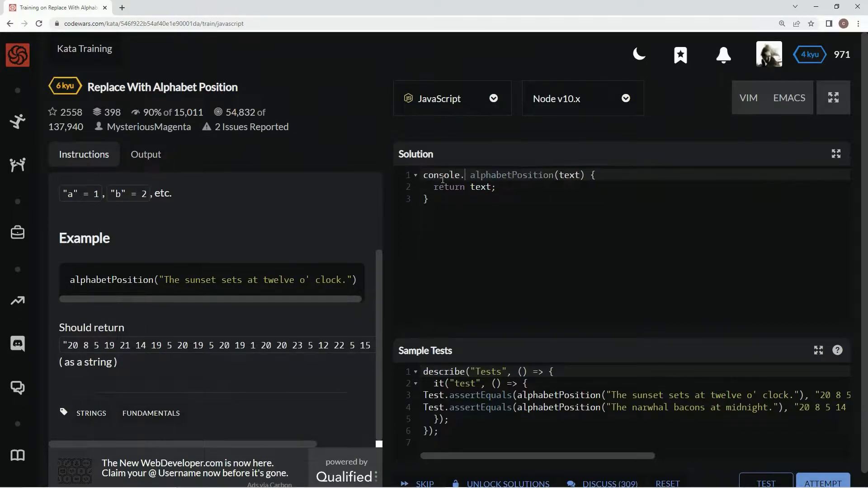
text(const)
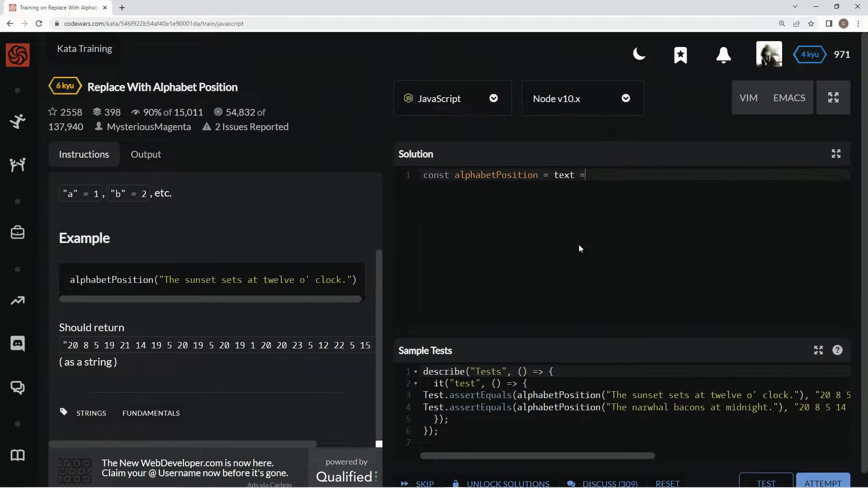
text(>)
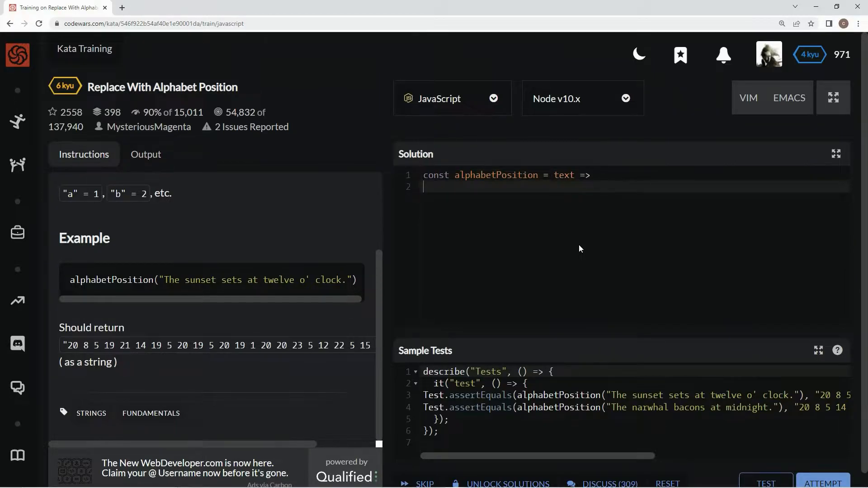
text(console.log())
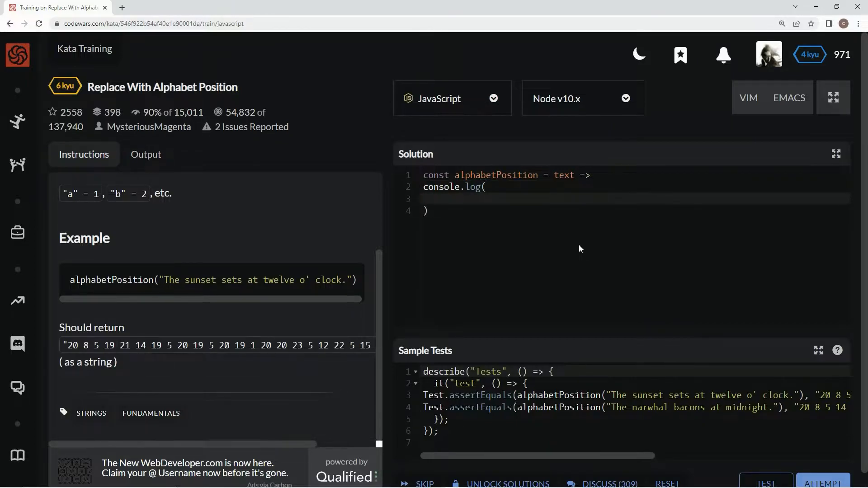
Step: Log text.replace(/[^a-z]/gi, '') and run the sample tests, which log 'Thesunsetsattwelveoclock' and fail
click(437, 199)
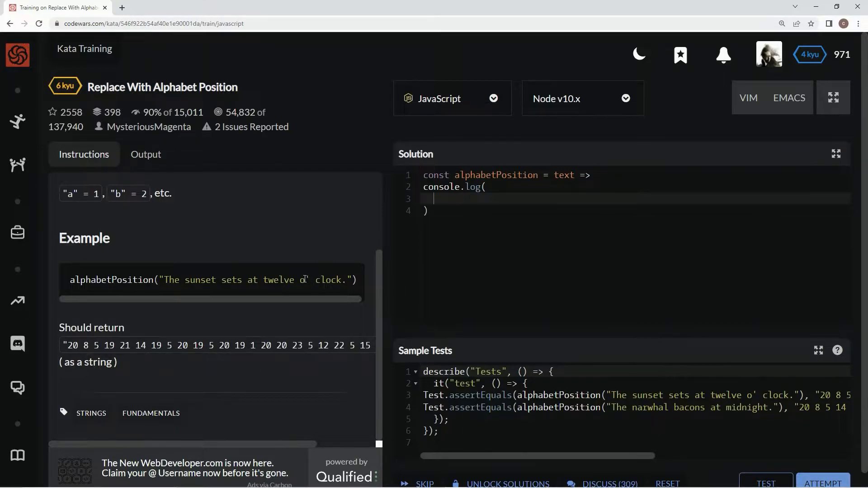
mouse_move(547, 242)
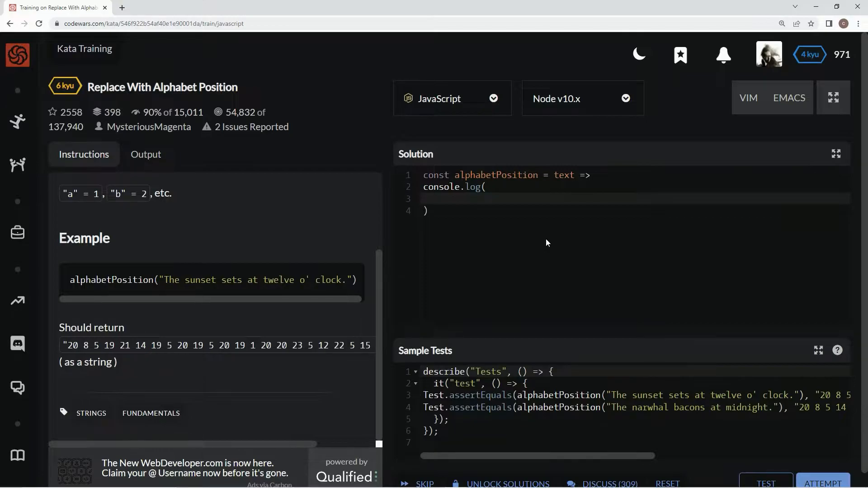
text(text.)
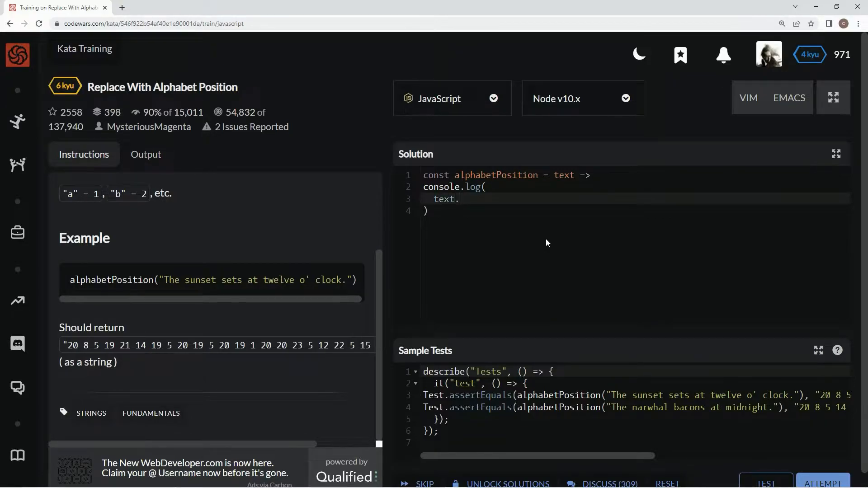
text(replace()
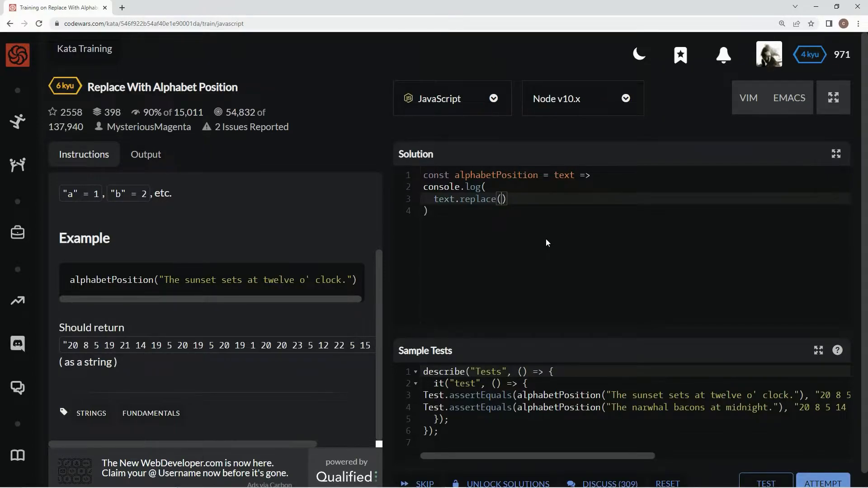
text(//)
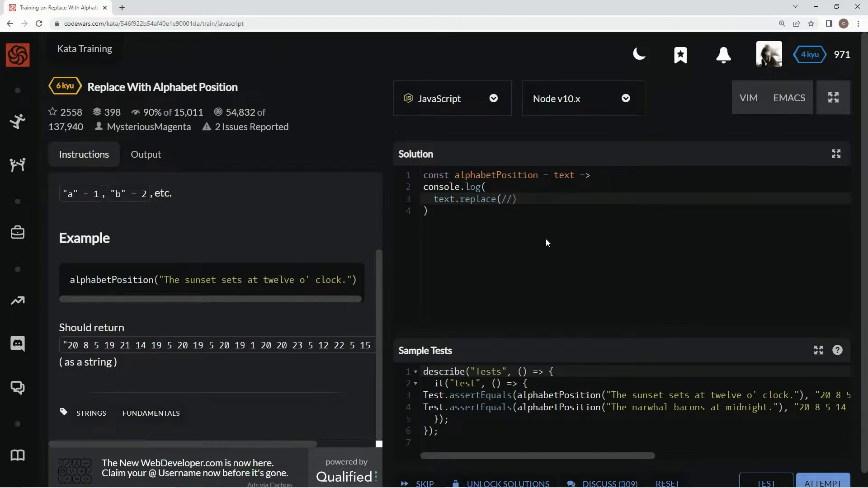
text([])
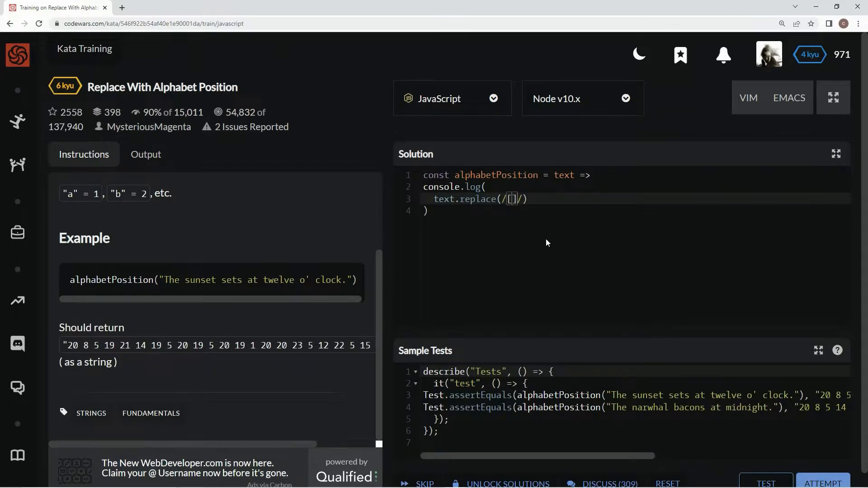
text(^a-z)
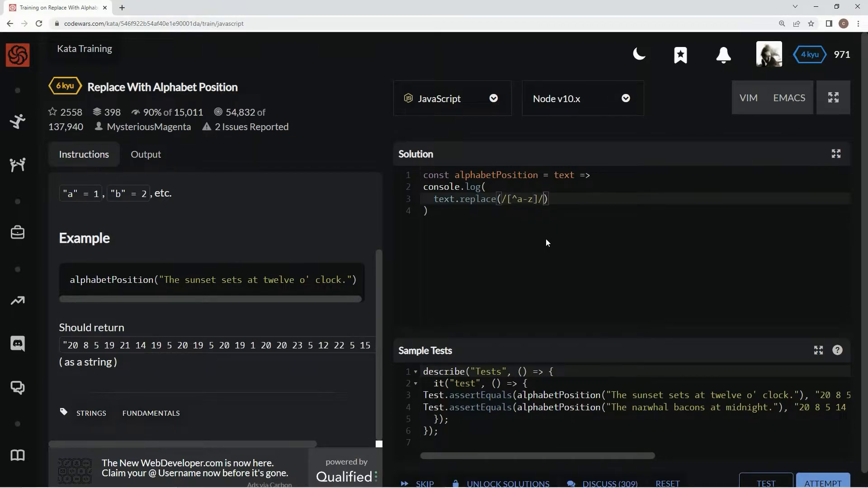
text(gi)
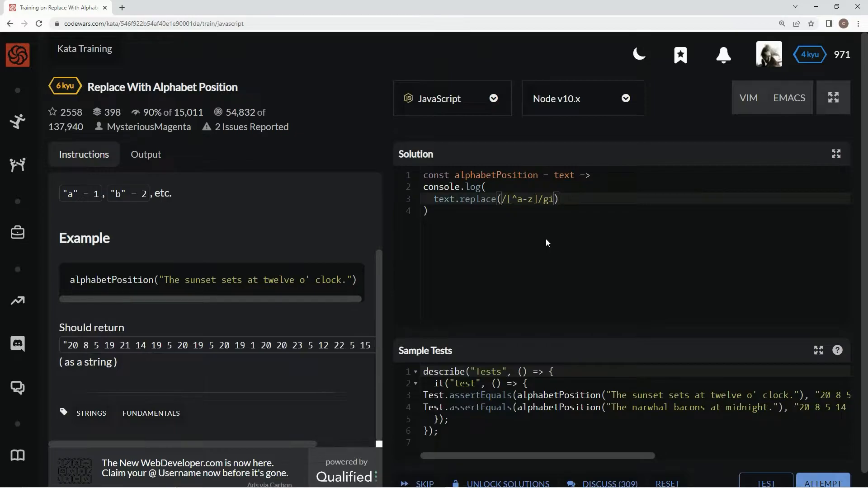
text(,)
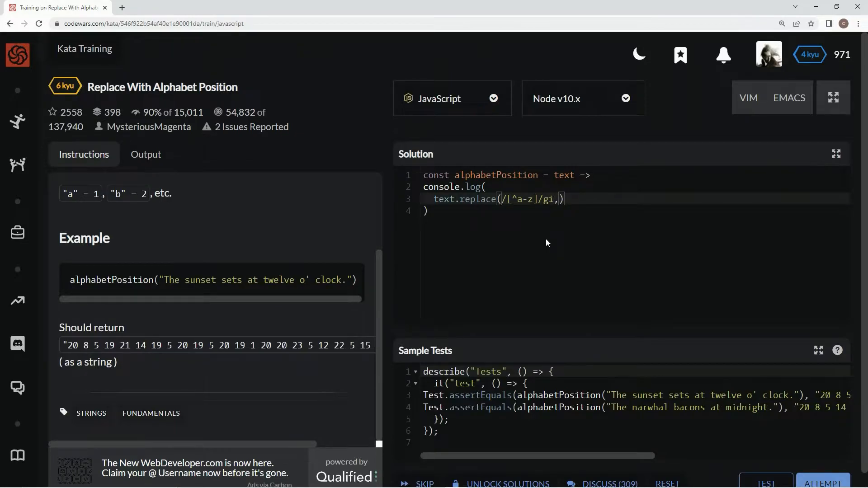
text('')
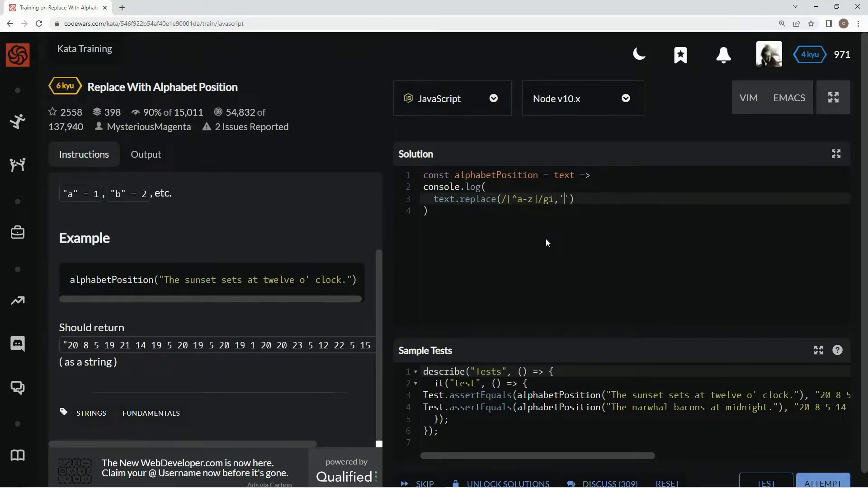
mouse_move(765, 483)
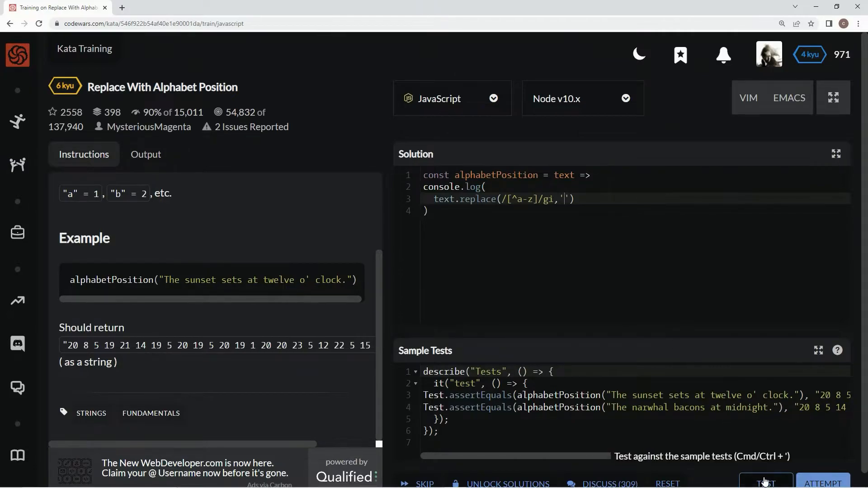
click(765, 483)
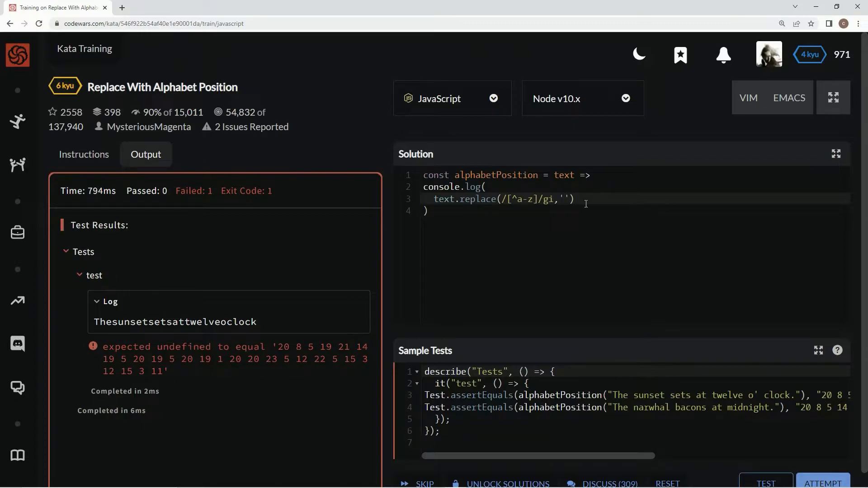
mouse_move(510, 244)
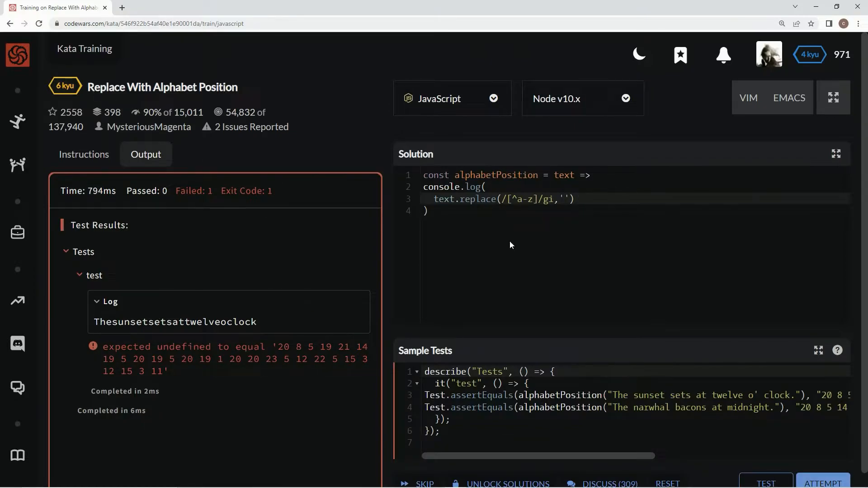
Step: Append .toLowerCase() after the replace call in the logged expression
text(.)
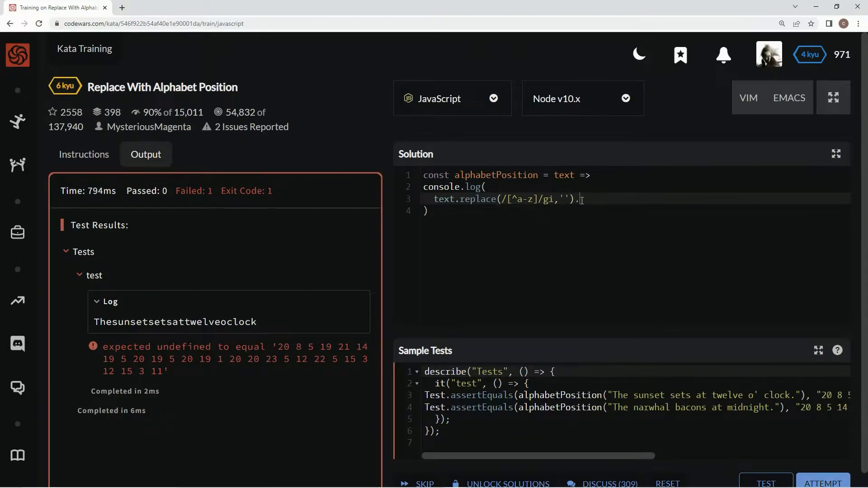
text(toLower)
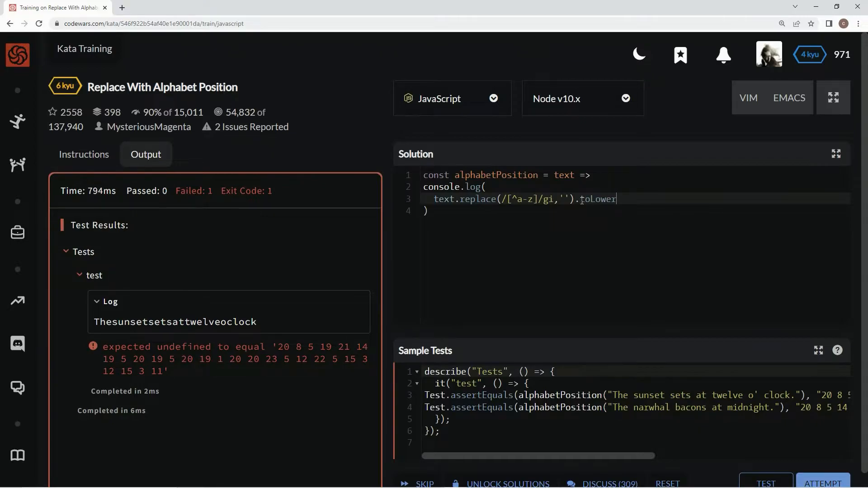
text(Case())
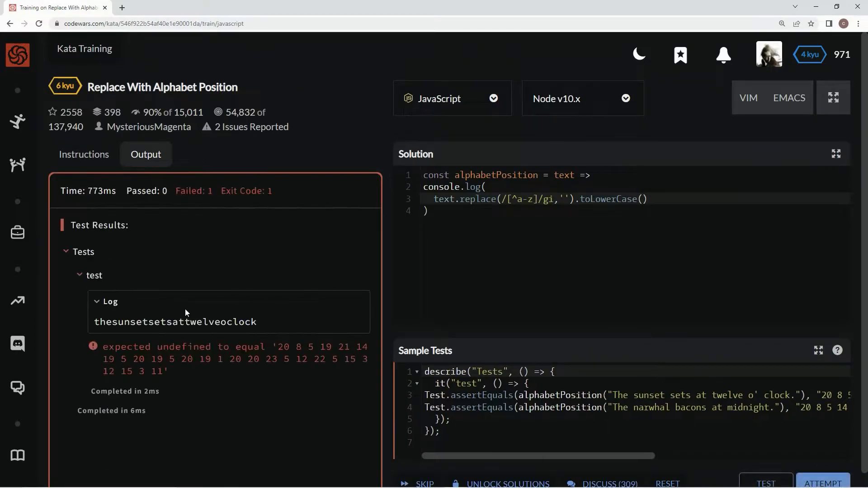
mouse_move(597, 213)
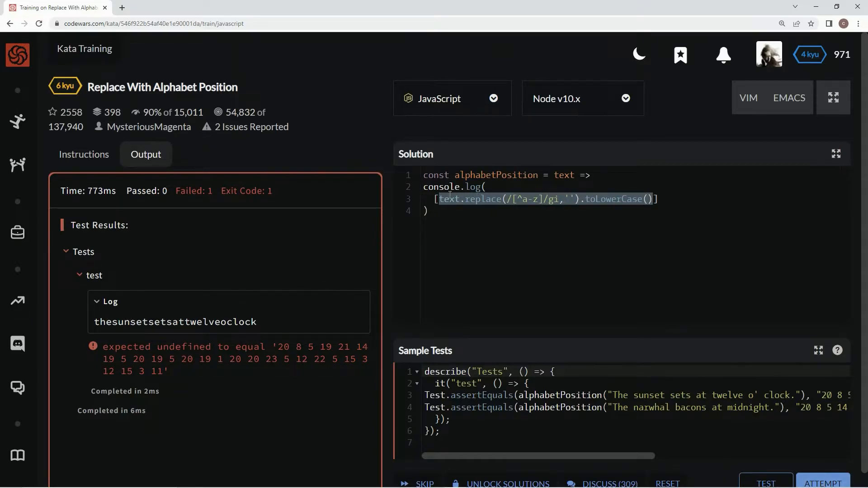
Step: Spread the cleaned text into an array, map it with e => e.charCodeAt(), and test
click(463, 216)
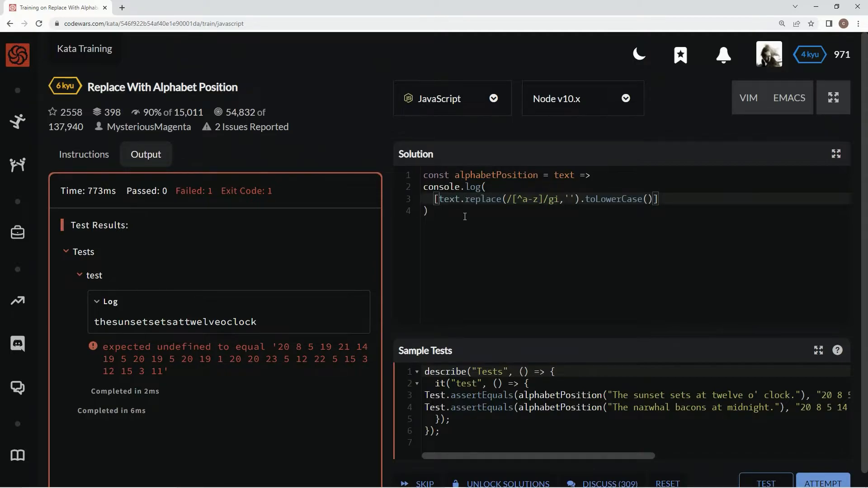
text(...)
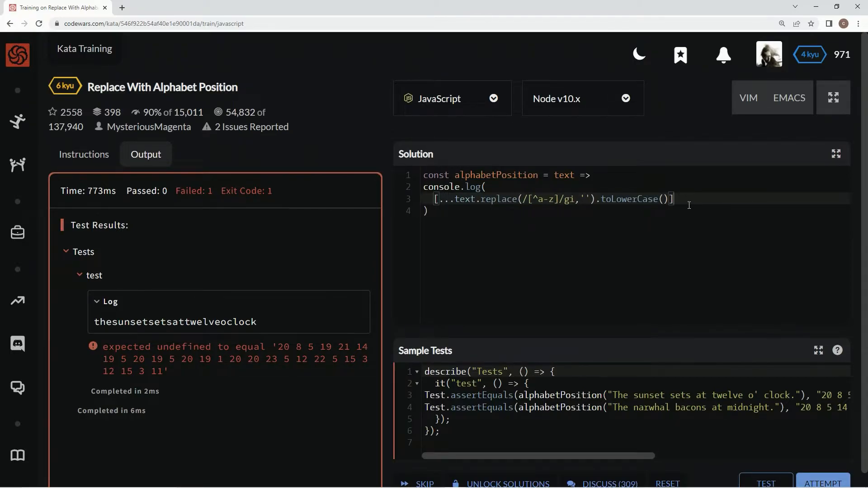
text(.map)
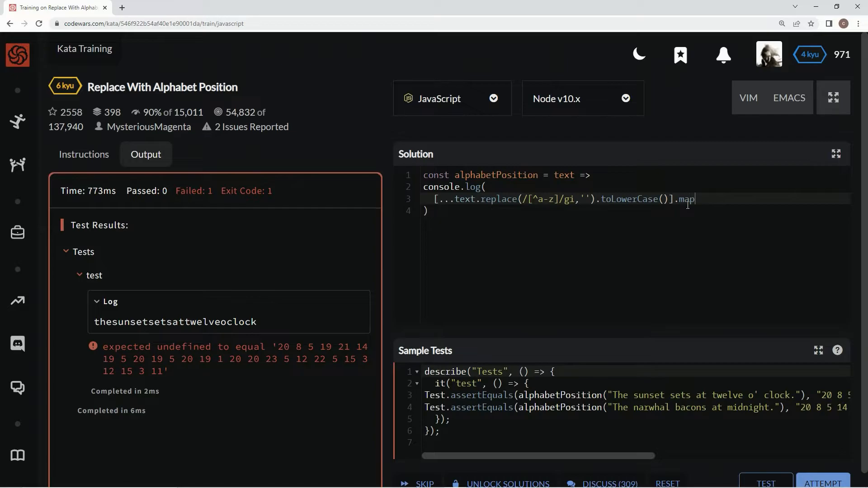
text((e ))
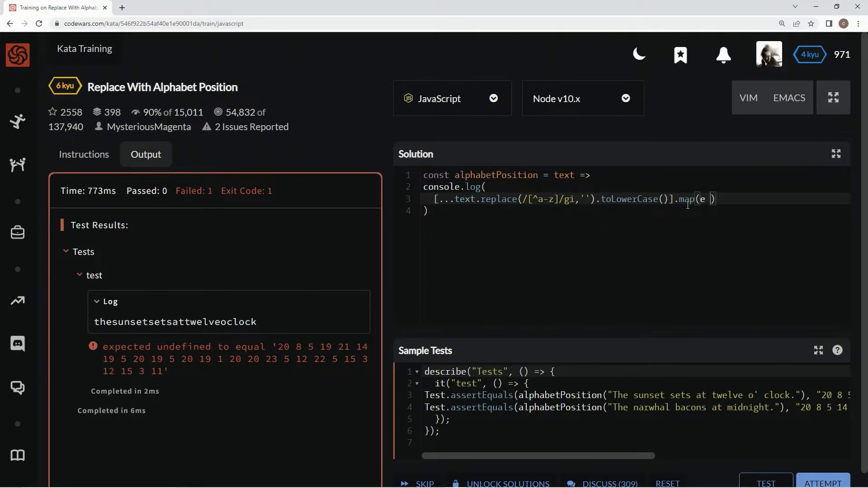
text(=>)
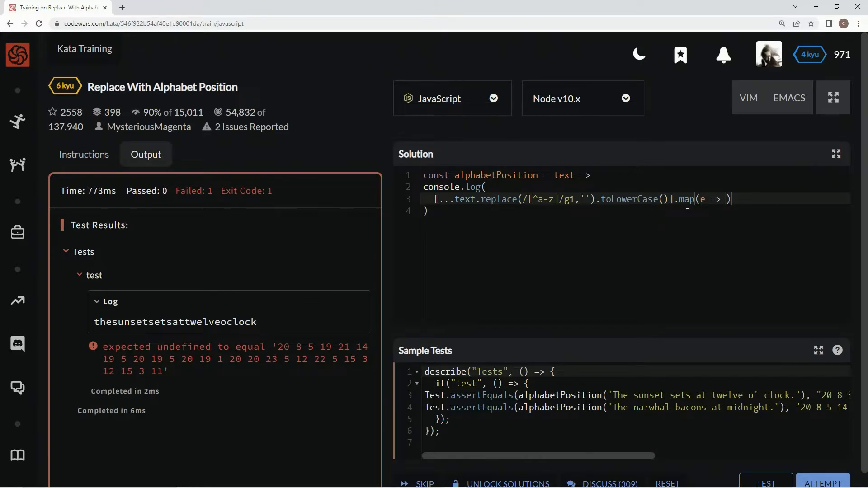
text(.)
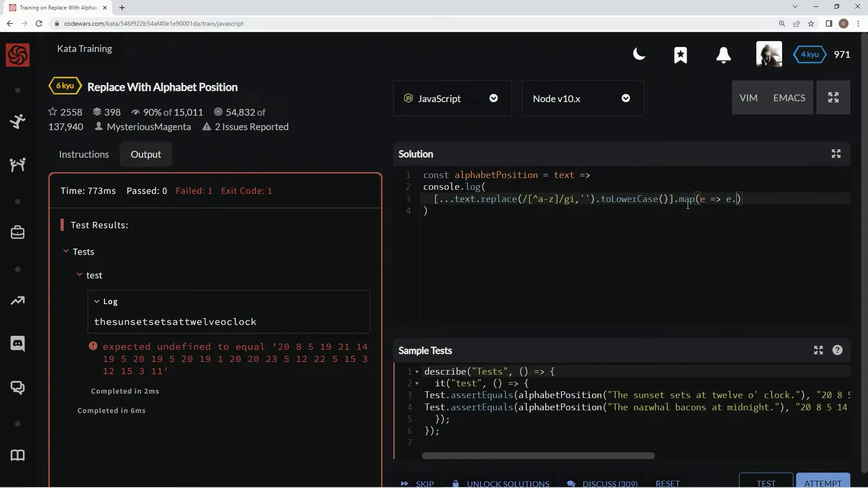
text(t)
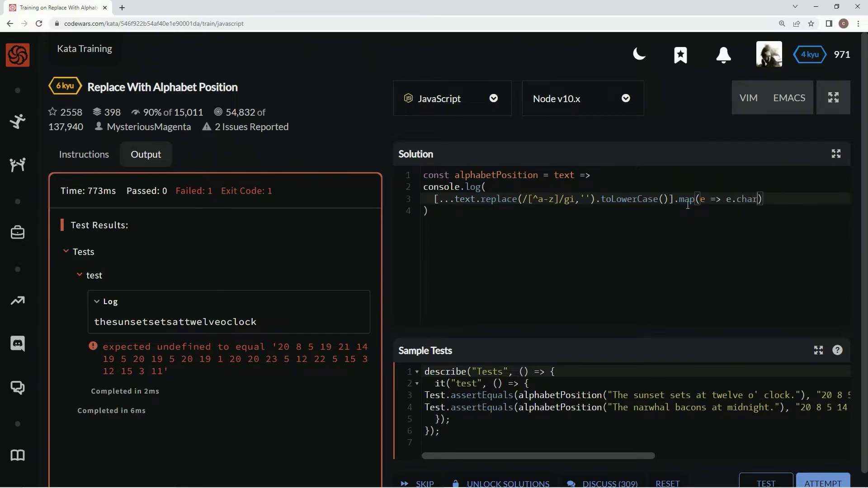
text(CodeAt()
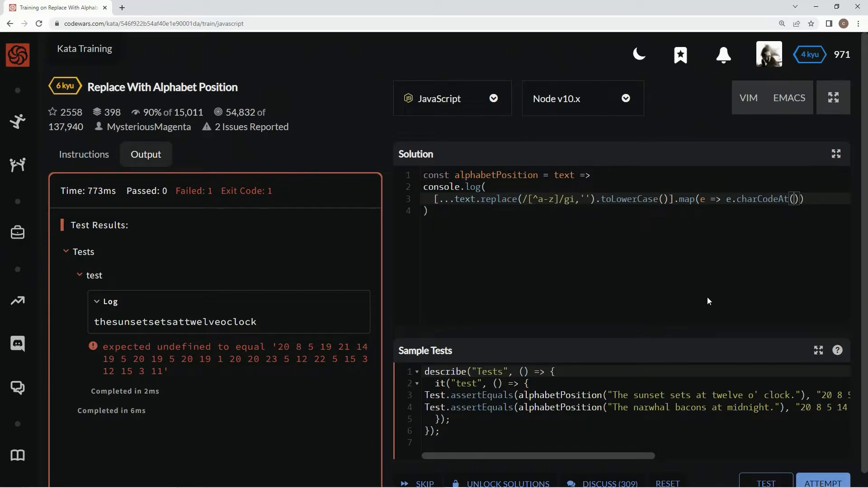
click(765, 482)
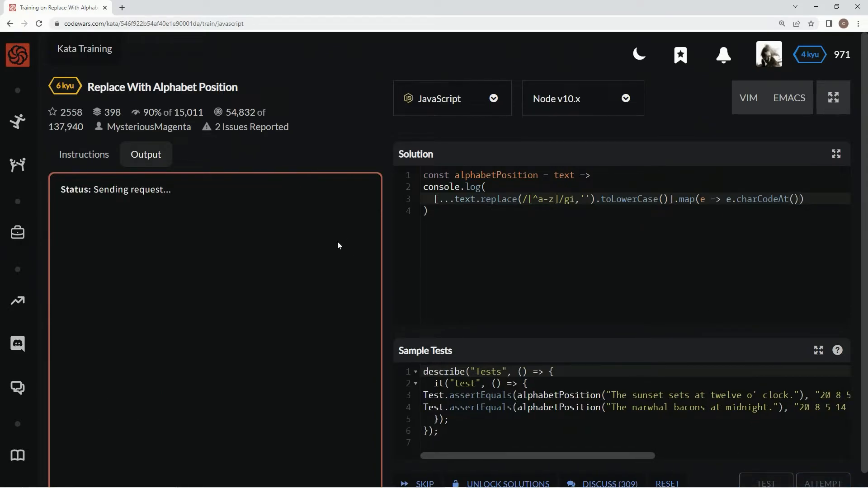
Step: Subtract 96 from each char code, rerun tests to see positions 20, 8, 5, and start .join
click(765, 482)
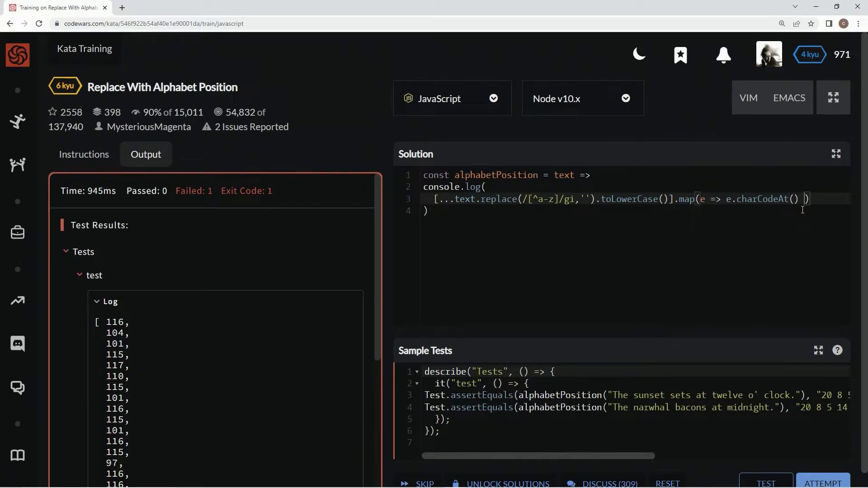
text(- 96)
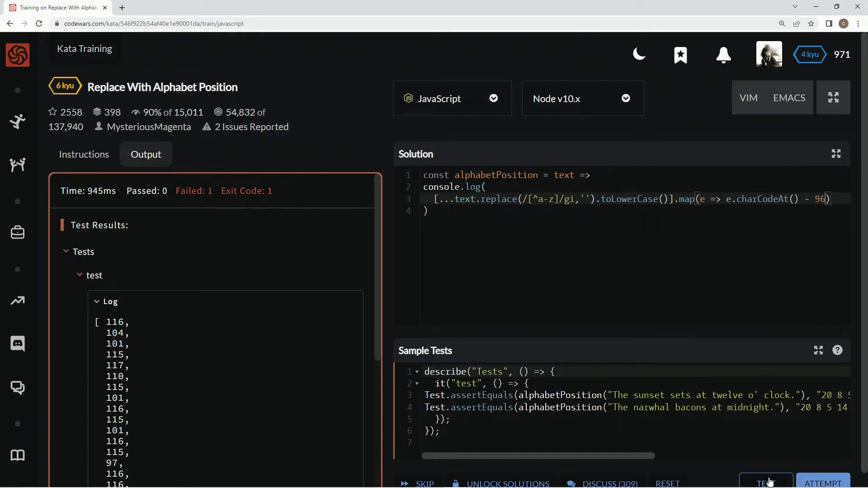
click(765, 483)
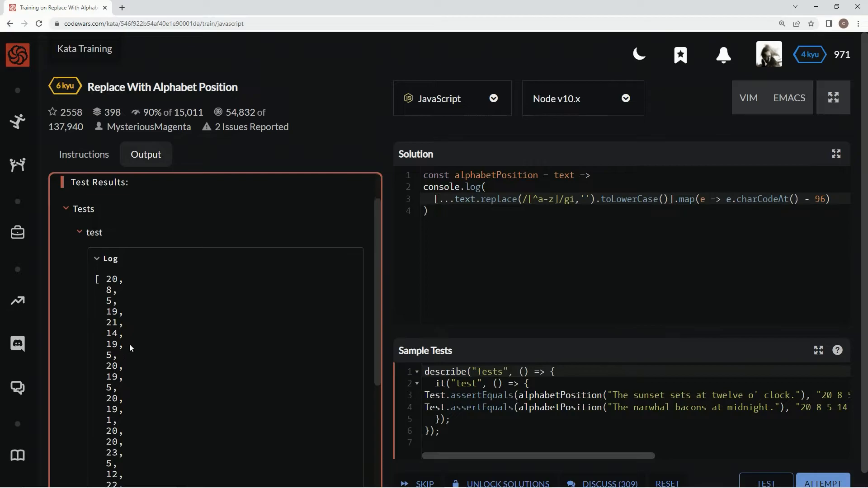
scroll(down, 3)
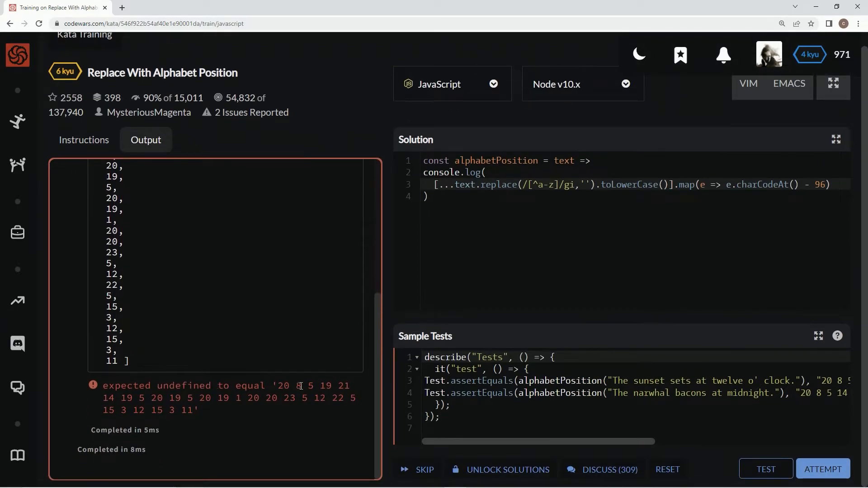
click(765, 469)
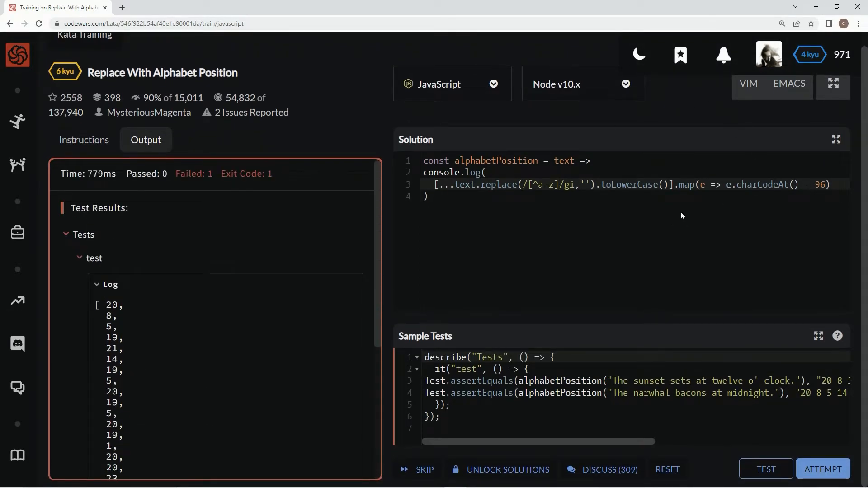
mouse_move(820, 341)
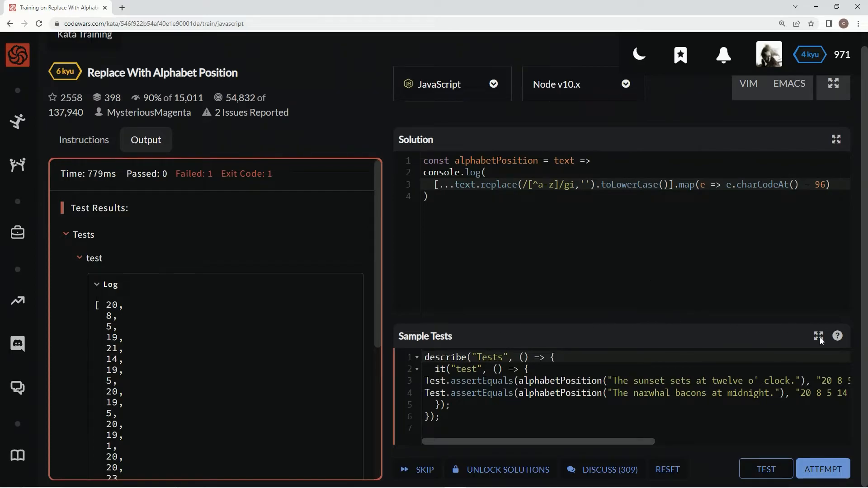
click(833, 184)
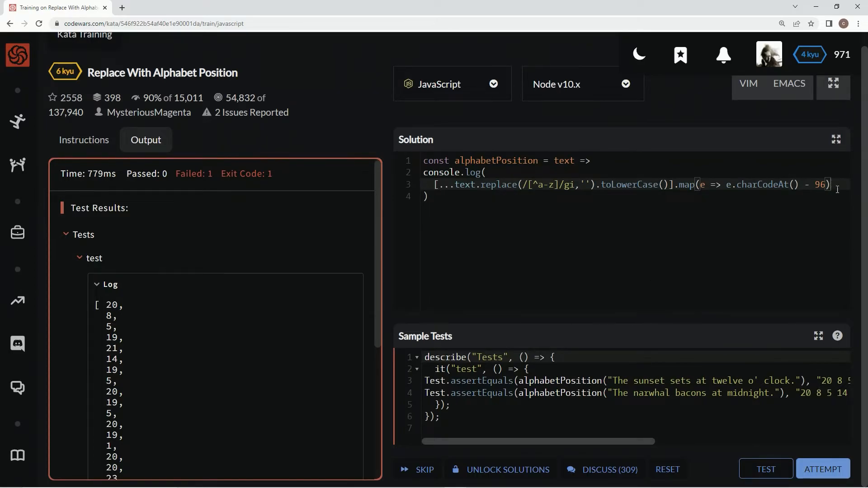
text(.join(')
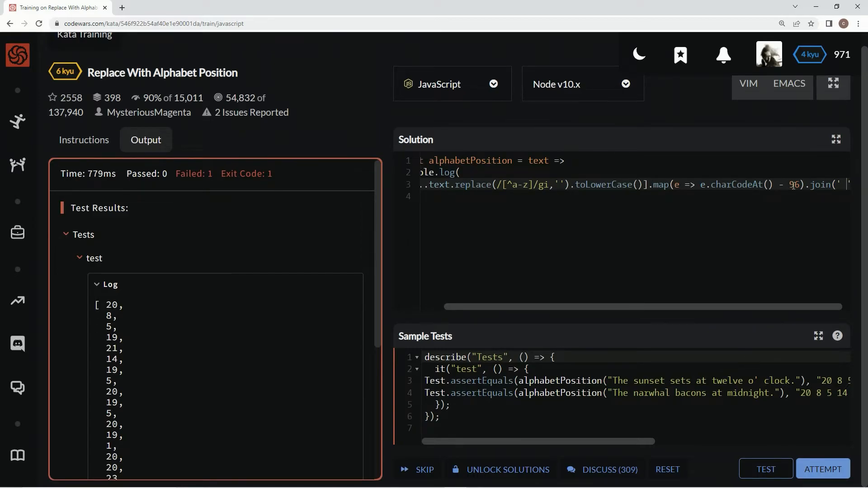
Step: Join the positions with spaces, remove the console.log wrapper, and pass the sample tests
scroll(left, 3)
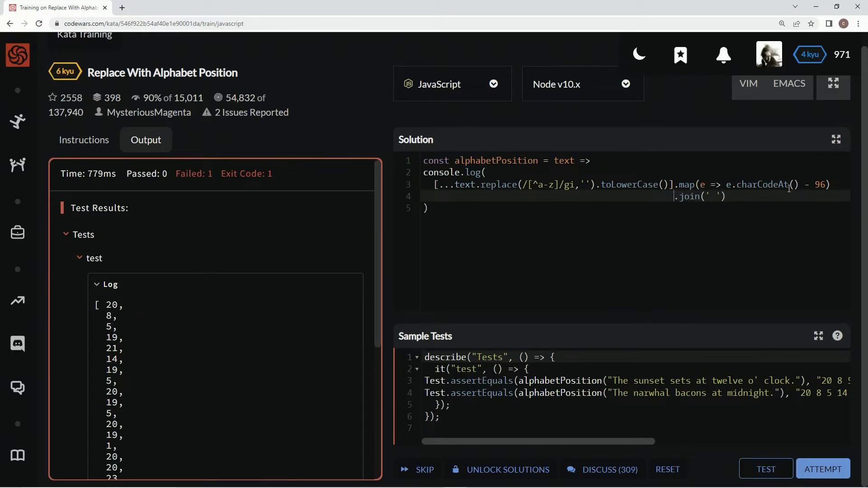
click(766, 469)
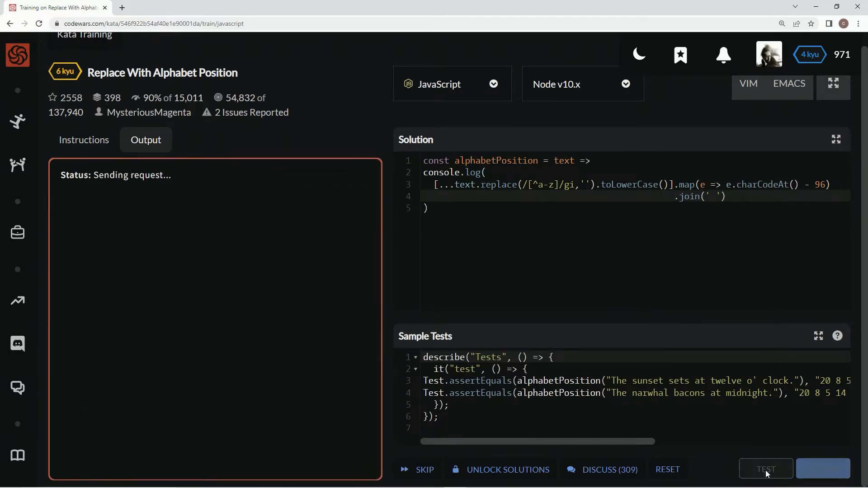
click(765, 469)
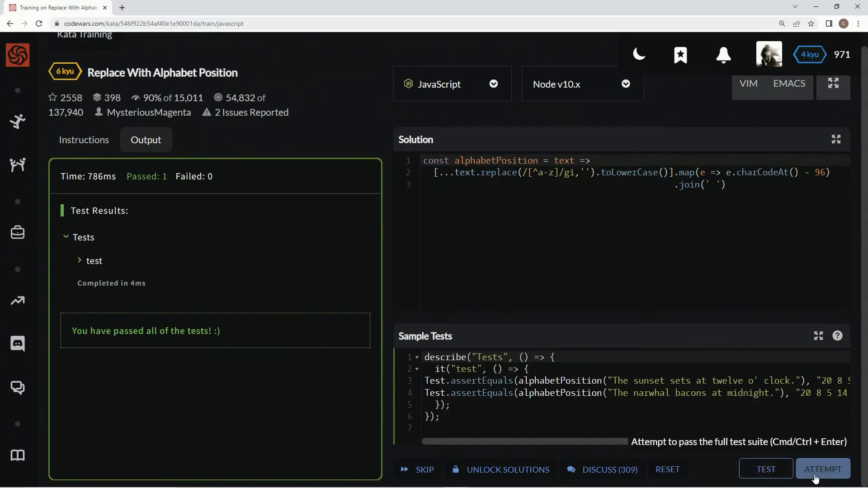
Step: Run the full attempt passing all 51 tests, then submit the solution
click(822, 469)
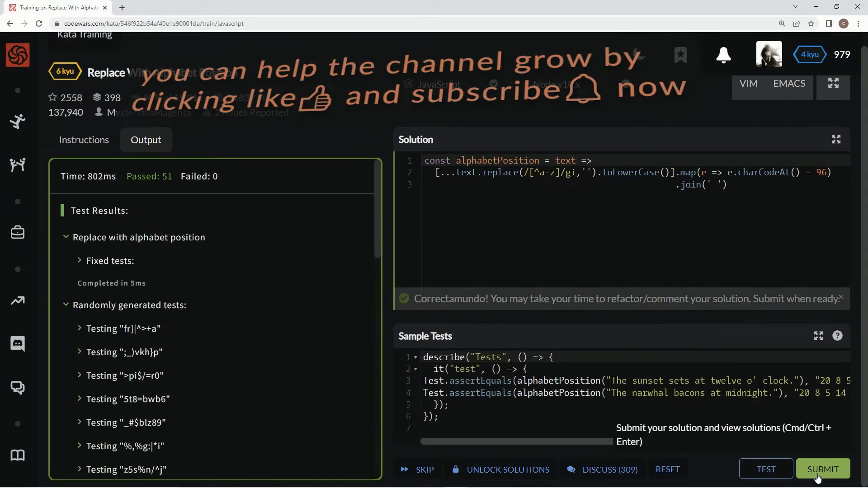
click(823, 469)
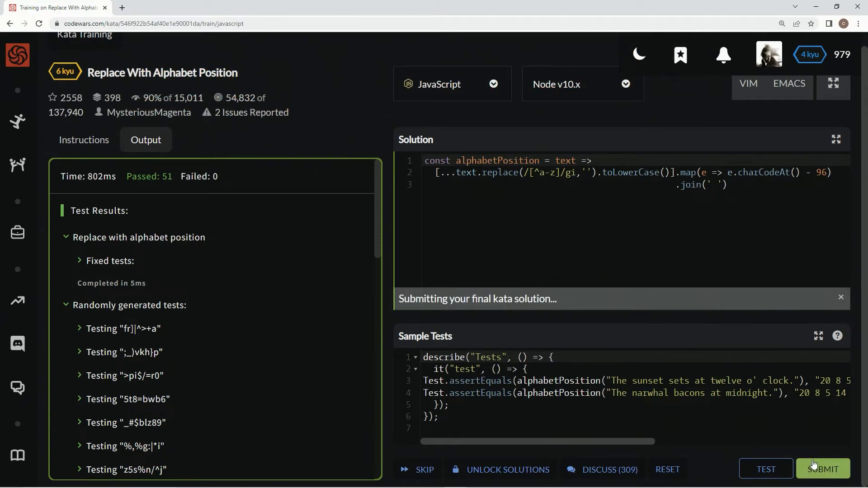
click(823, 469)
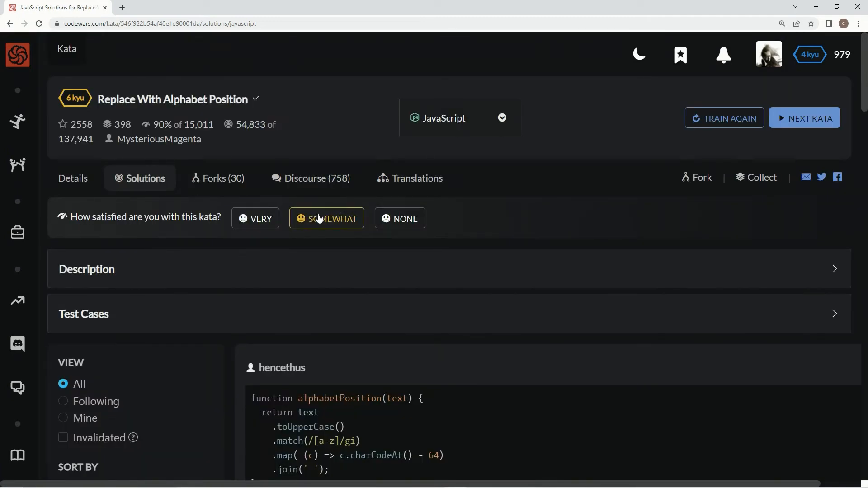
scroll(down, 3)
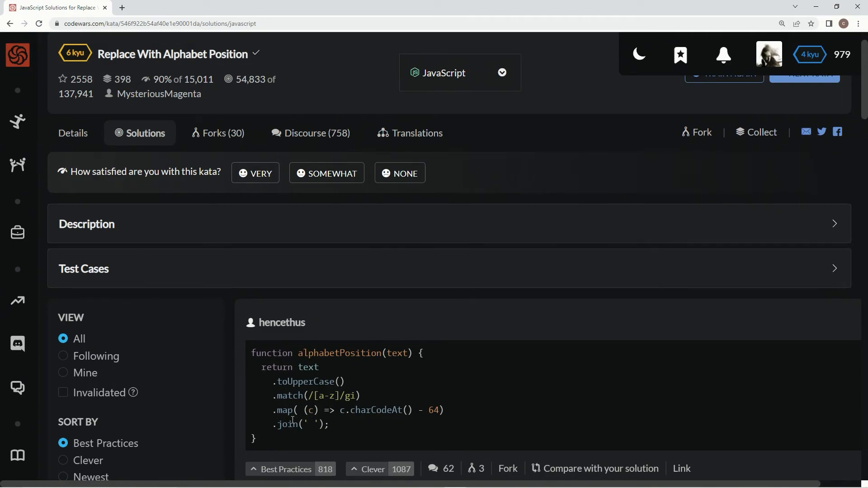
mouse_move(64, 377)
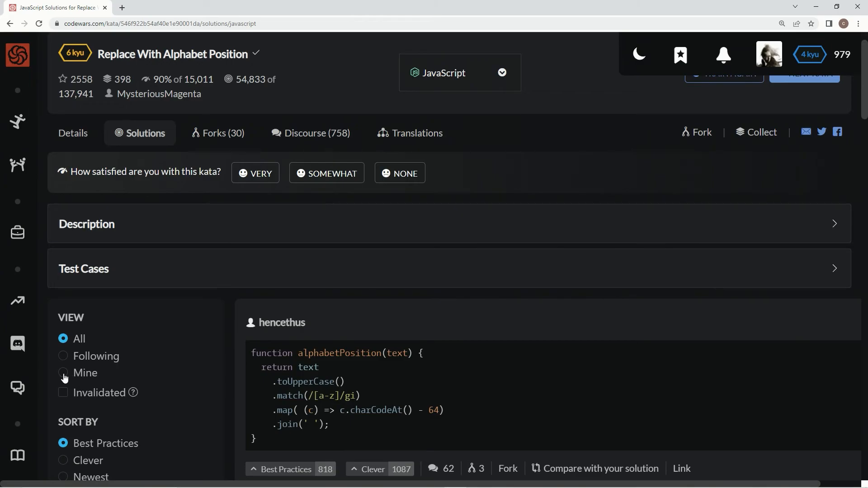
scroll(down, 3)
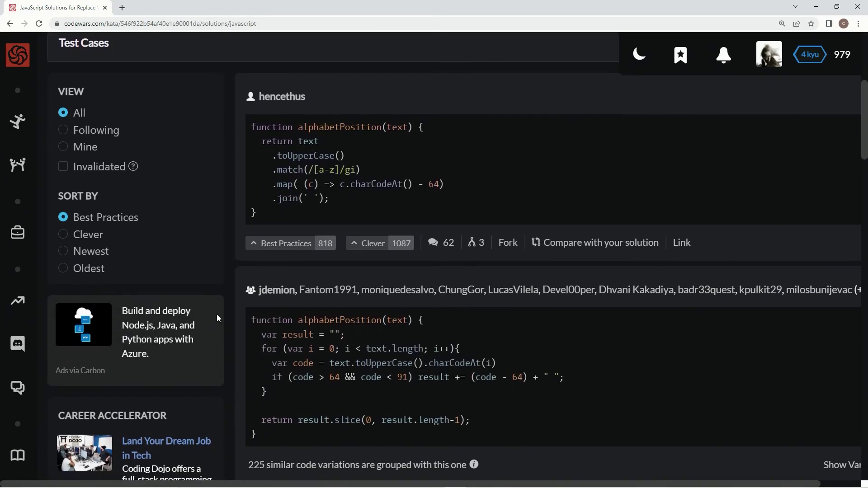
scroll(down, 3)
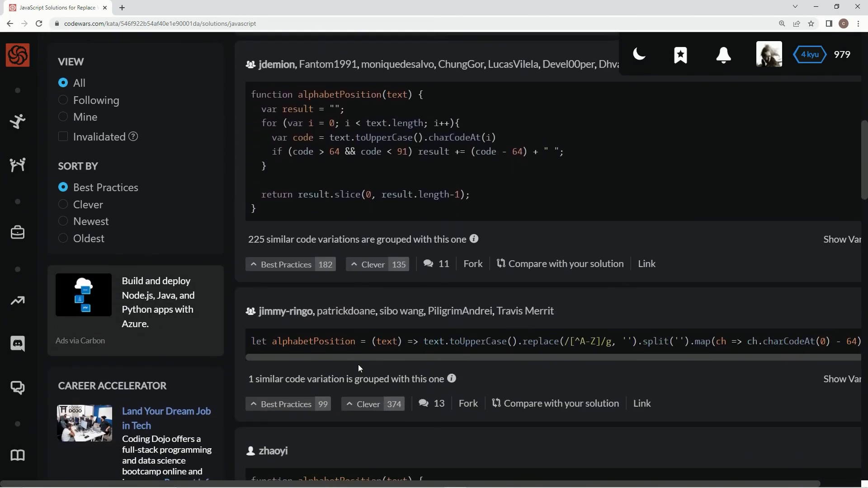
scroll(up, 3)
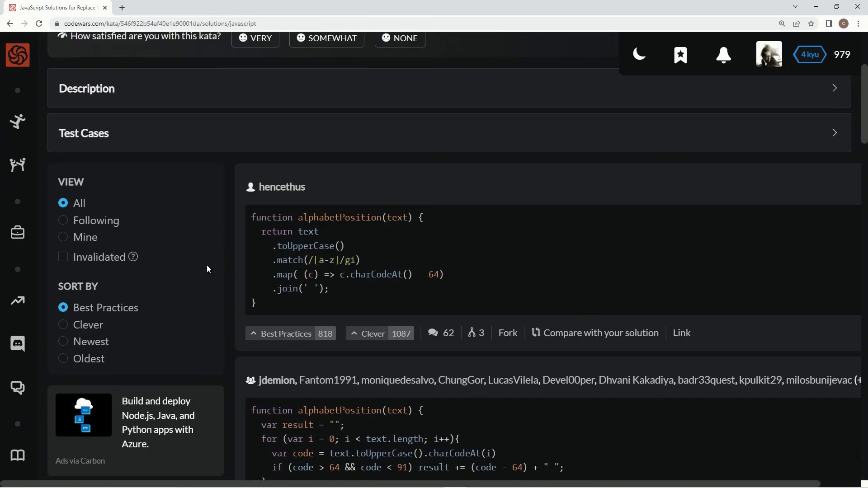
Step: Filter the solutions view to Mine and rate the kata VERY satisfying
click(62, 236)
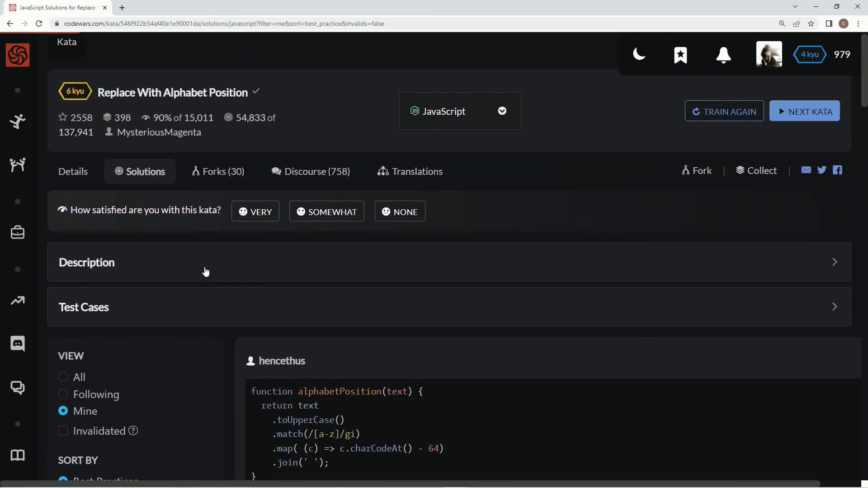
scroll(down, 3)
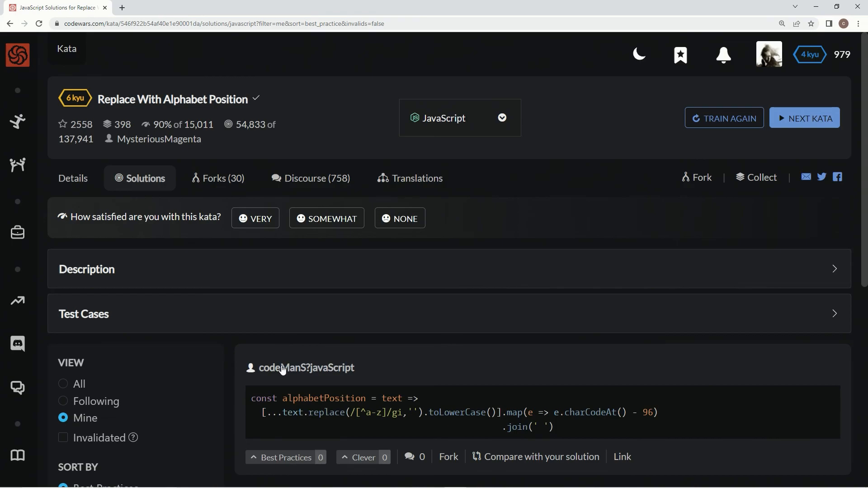
click(287, 457)
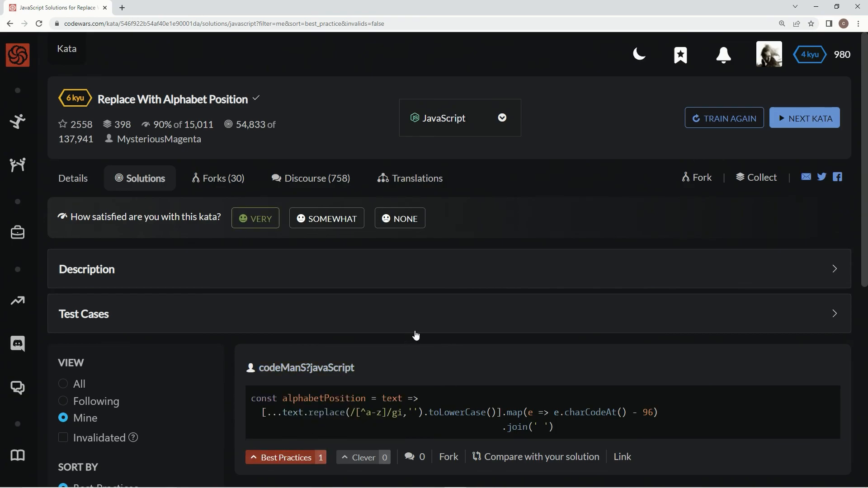
mouse_move(414, 348)
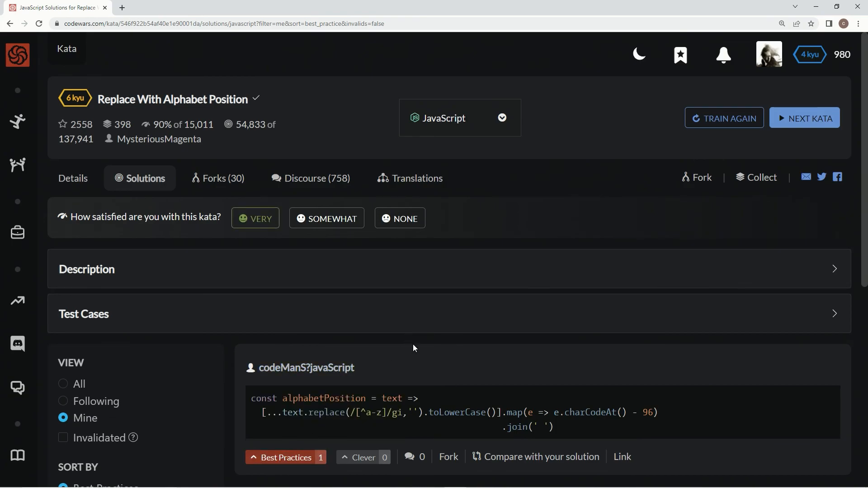